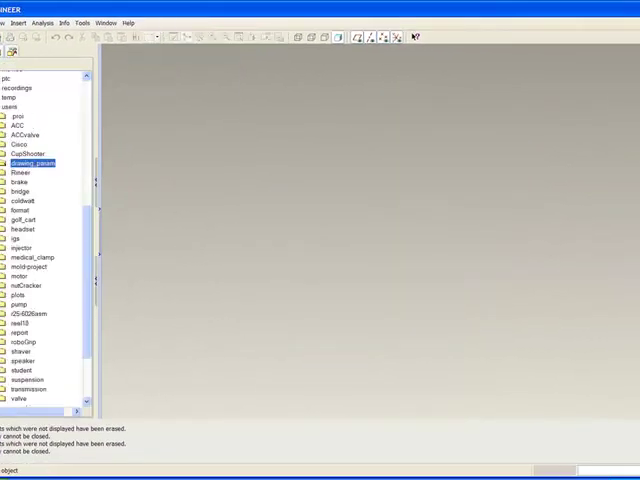
- Open test.prt from the drawing_param folder and save it
left_click(12, 24)
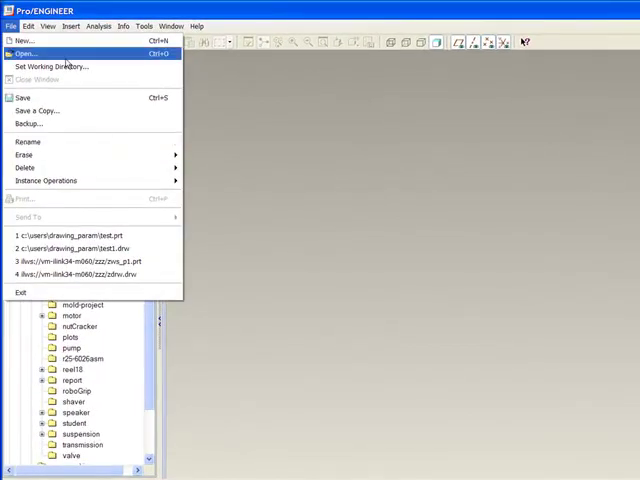
left_click(26, 53)
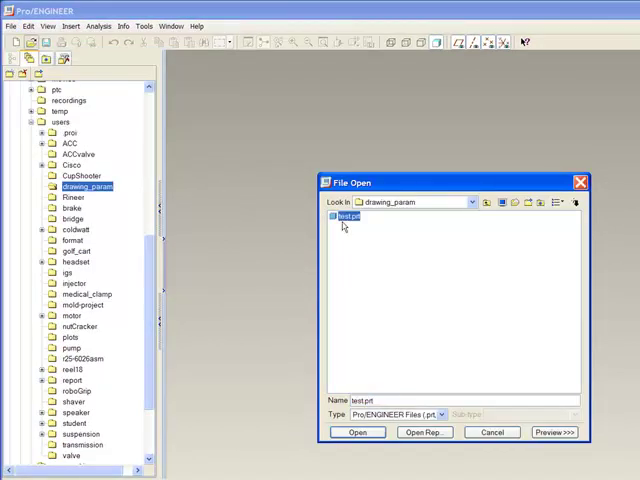
left_click(357, 432)
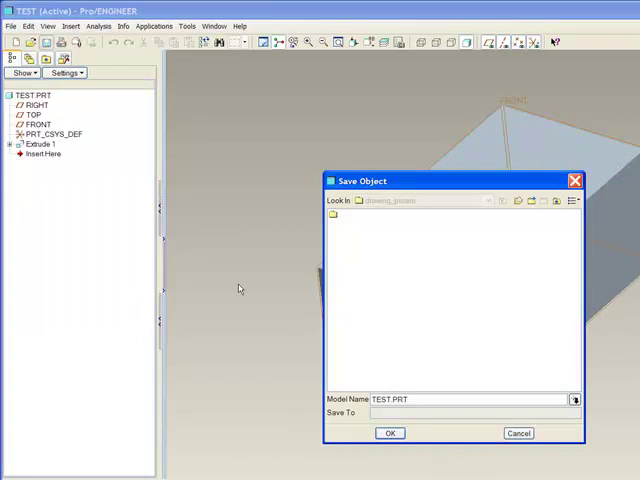
left_click(390, 433)
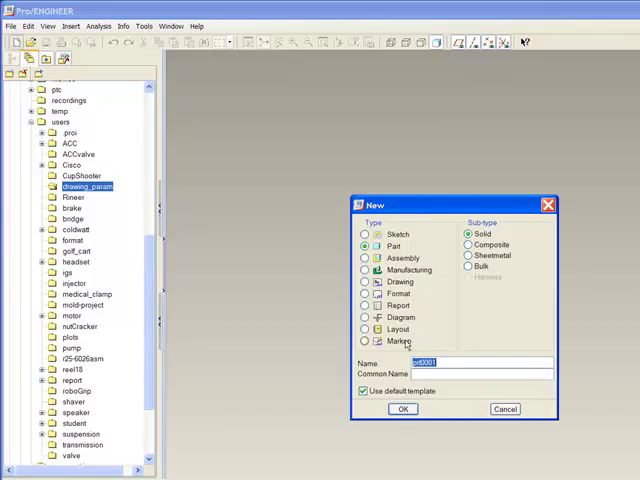
- Create drawing temp1, empty with format, using the c.frm C-size format
type("temp")
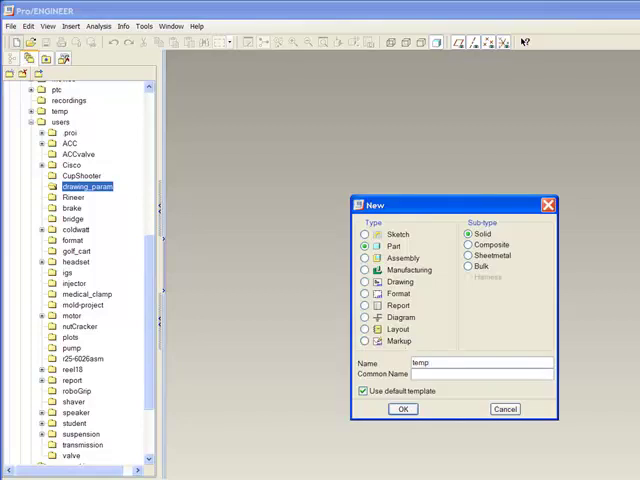
type("1")
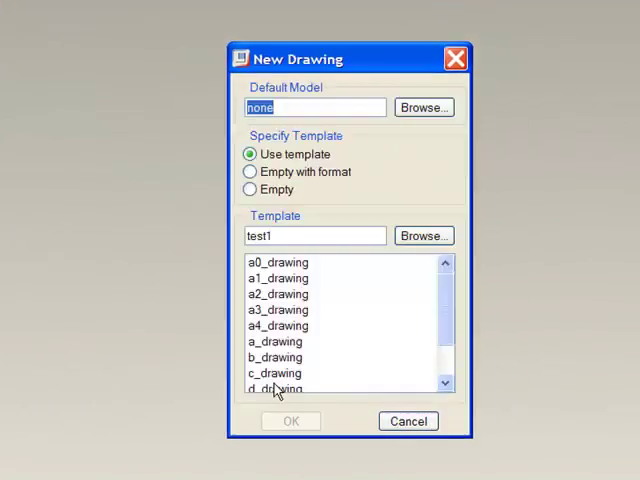
left_click(249, 171)
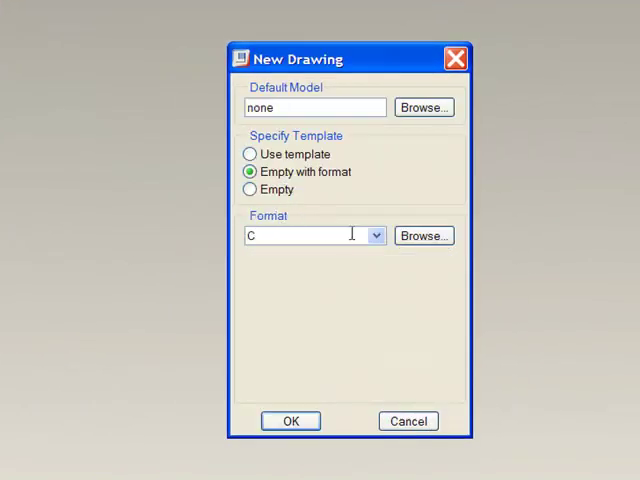
left_click(423, 235)
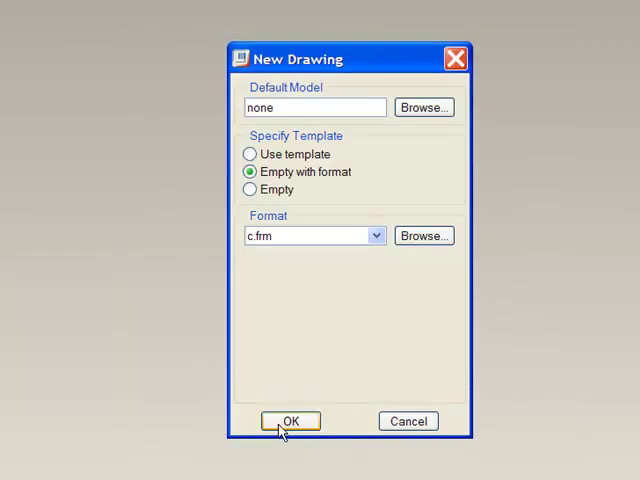
left_click(289, 420)
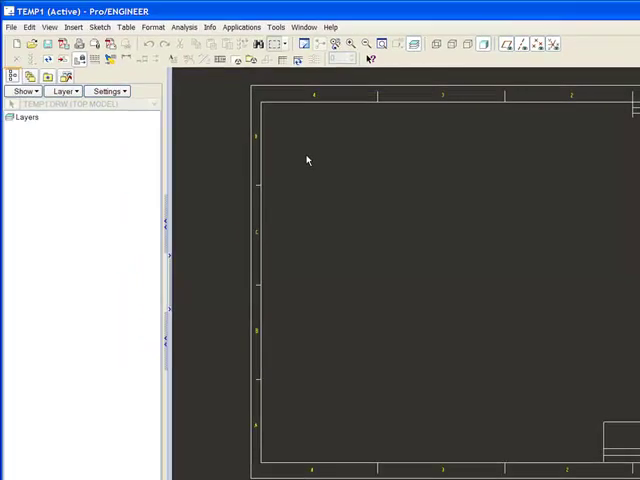
- Switch the temp1 drawing to the Template application
left_click(275, 27)
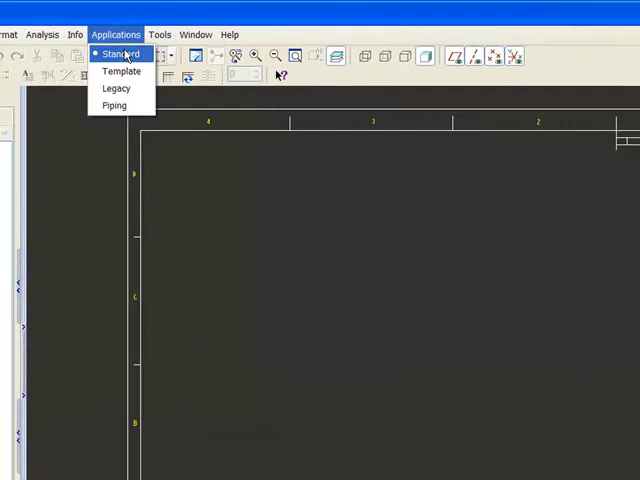
left_click(119, 54)
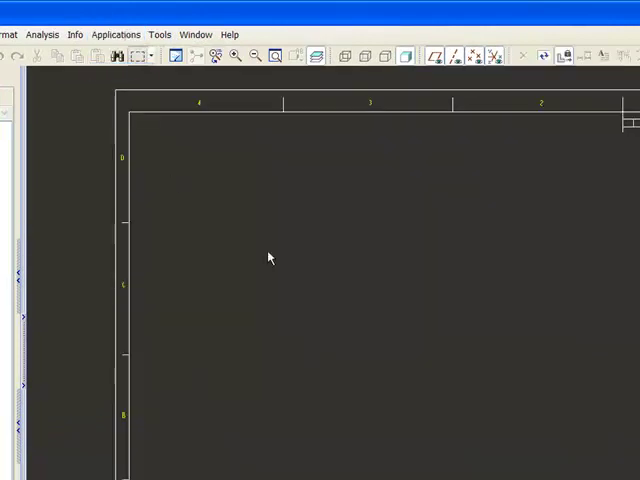
mouse_move(592, 316)
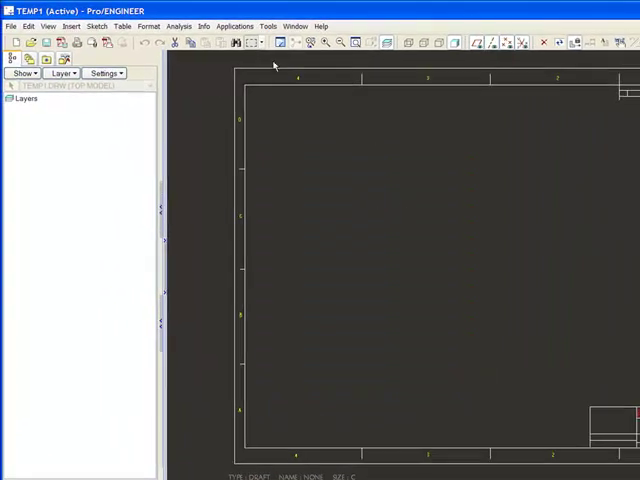
- Close the temp1 drawing window and browse the File and Tools menus
left_click(30, 51)
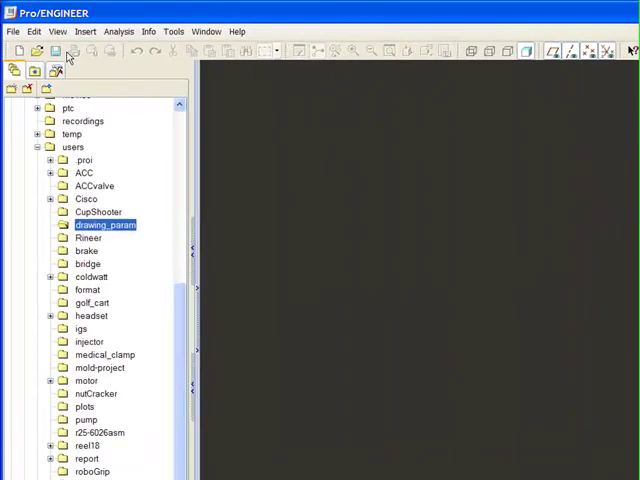
left_click(13, 31)
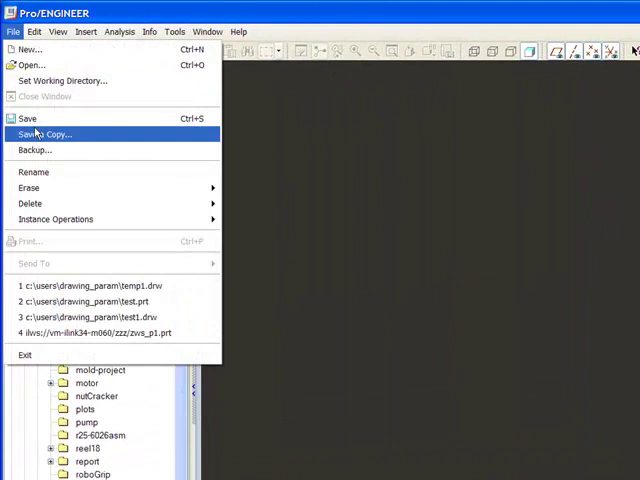
left_click(29, 187)
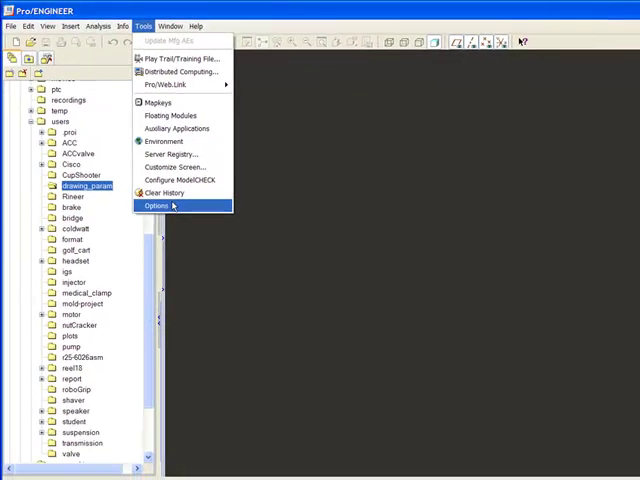
- Set the template_drawing config option to temp1.drw from drawing_param
left_click(158, 205)
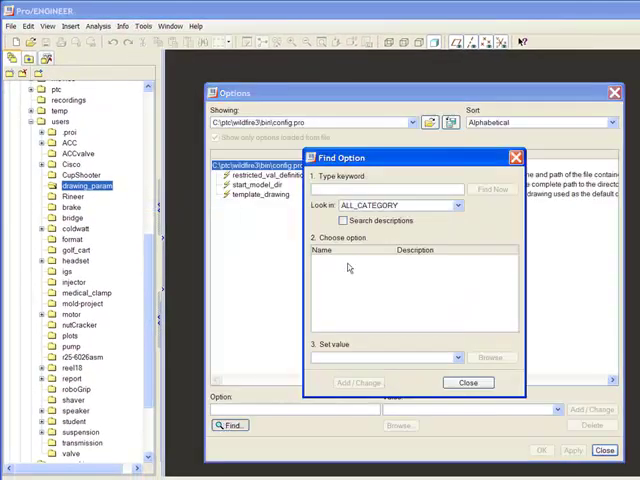
type("temp")
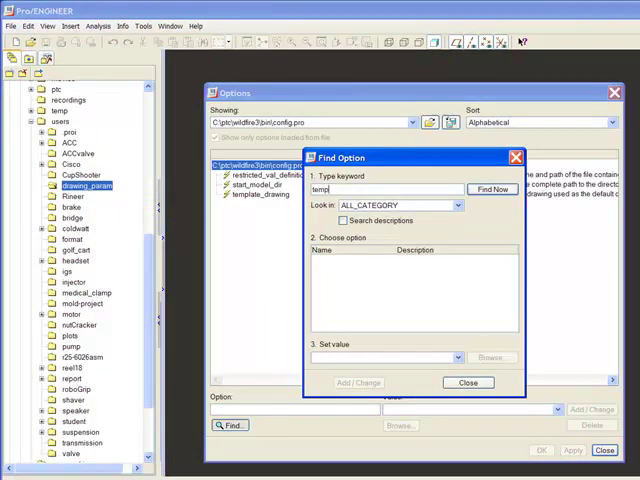
left_click(491, 189)
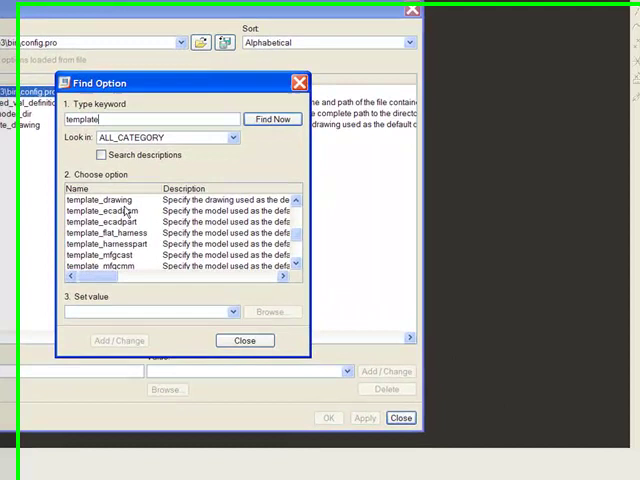
left_click(272, 311)
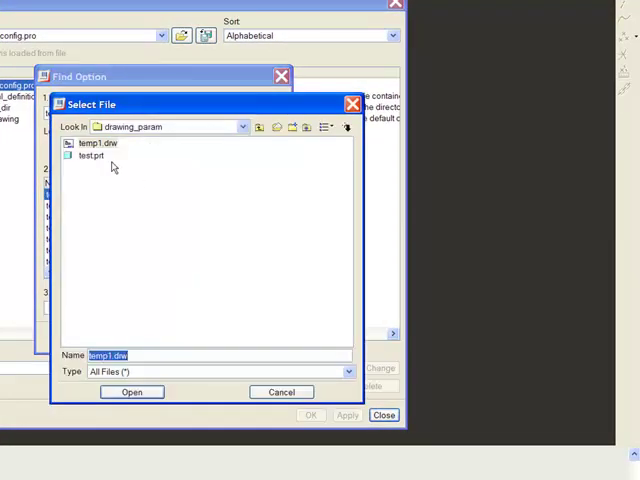
left_click(99, 143)
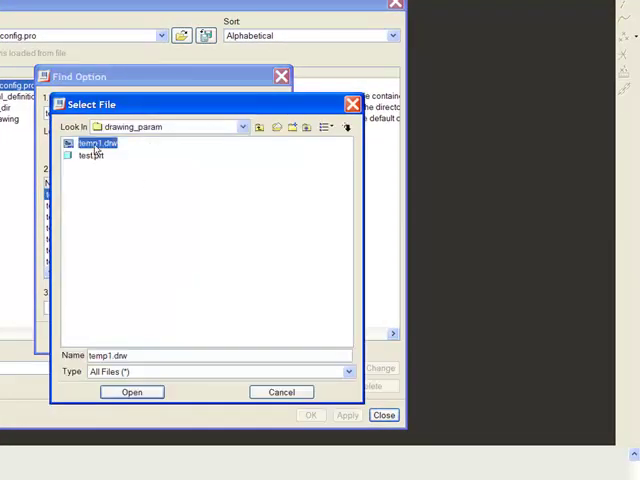
left_click(131, 391)
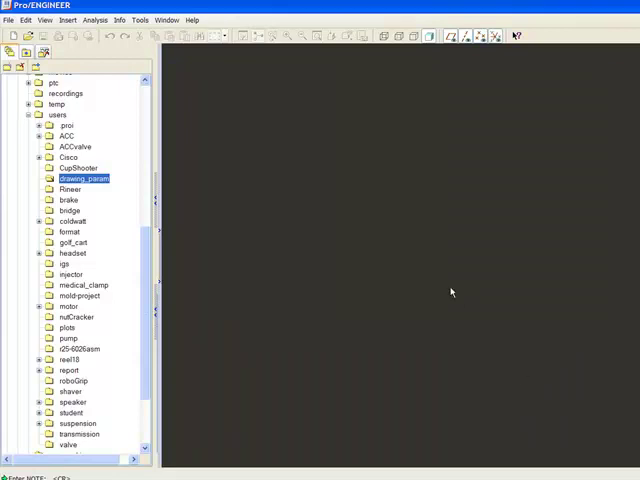
mouse_move(304, 229)
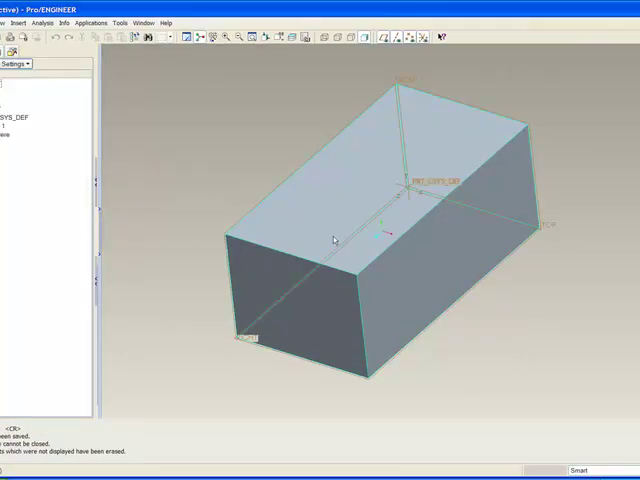
- Add a parameter named note9 to the TEST part
left_click(123, 22)
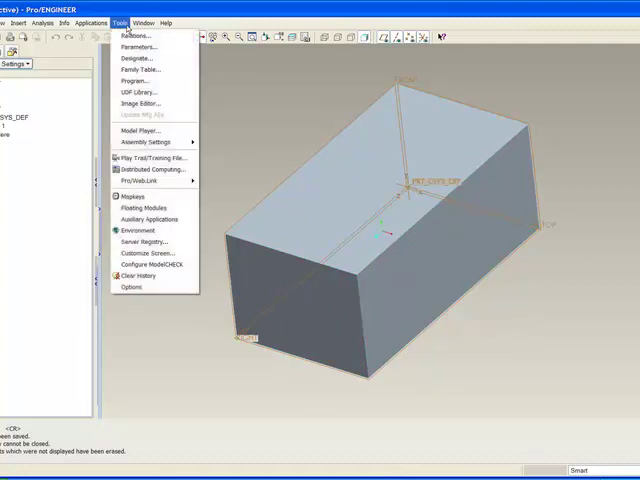
left_click(130, 47)
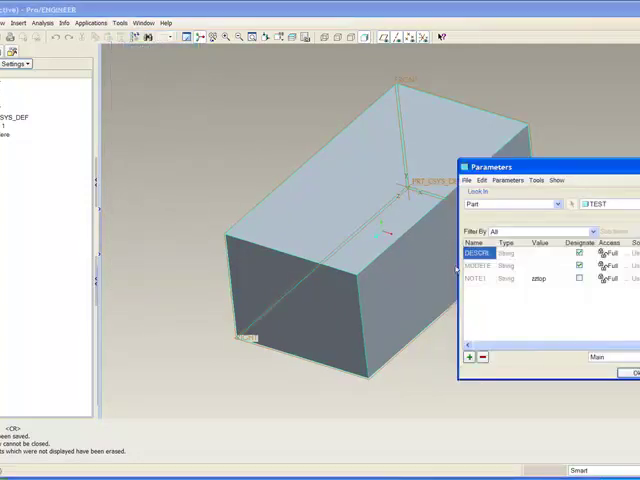
left_click(468, 357)
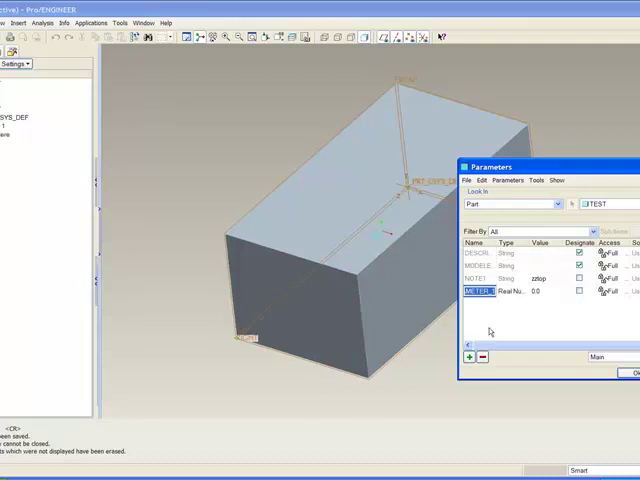
type("note9")
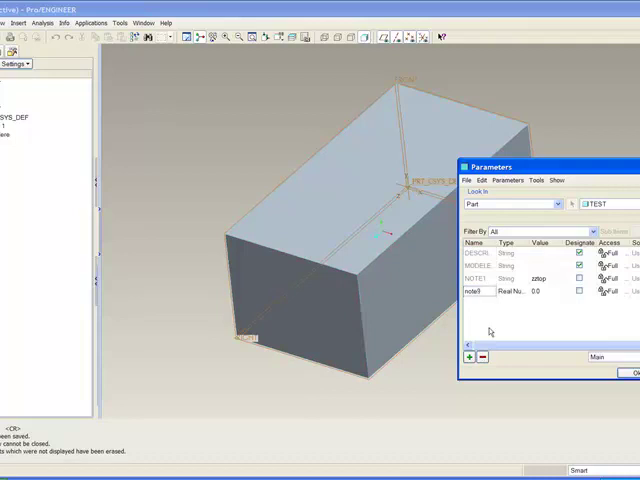
left_click(512, 295)
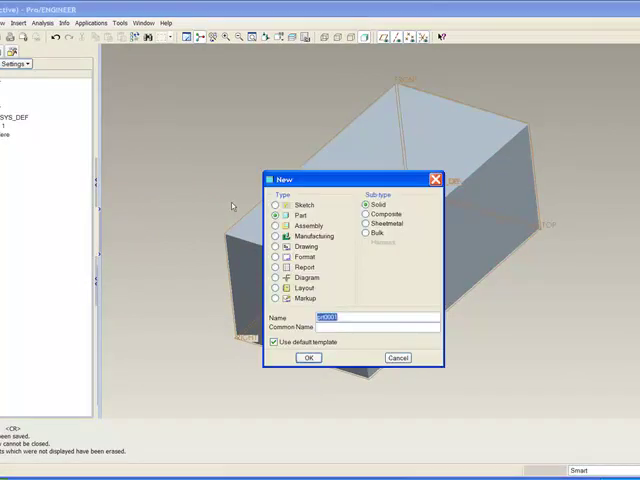
- Create drawing part_drw using the default template
left_click(417, 316)
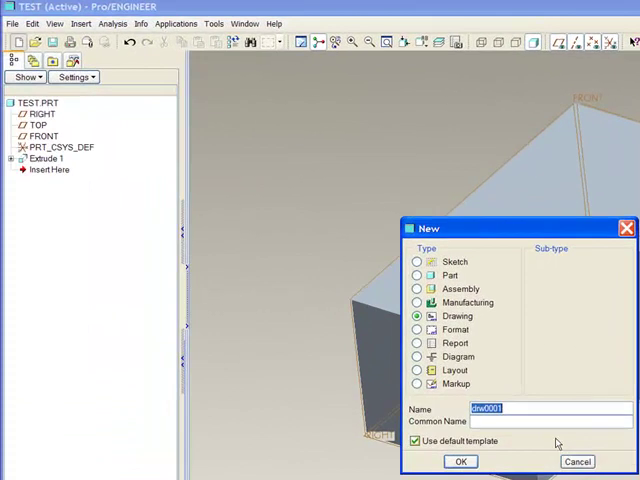
type("part_drw")
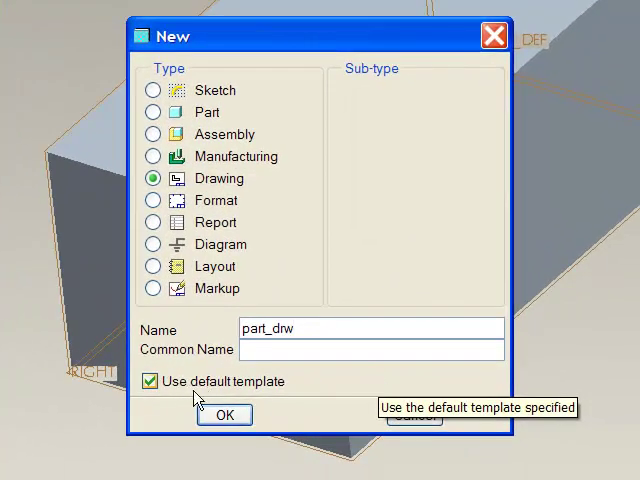
left_click(224, 414)
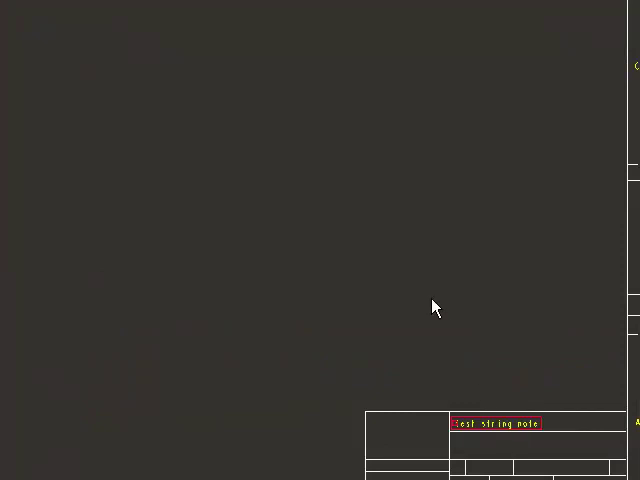
mouse_move(431, 415)
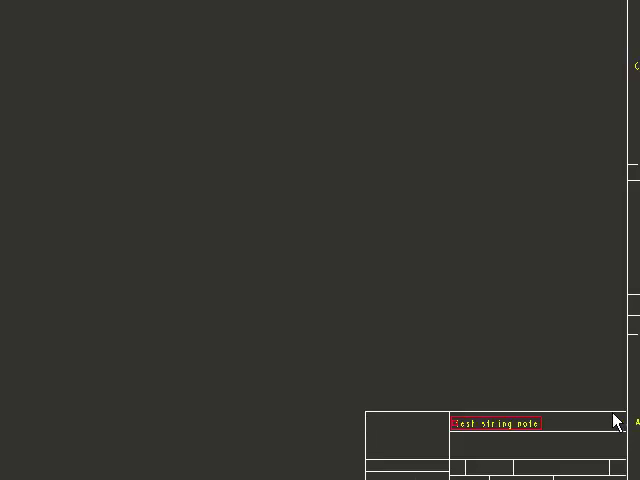
mouse_move(372, 448)
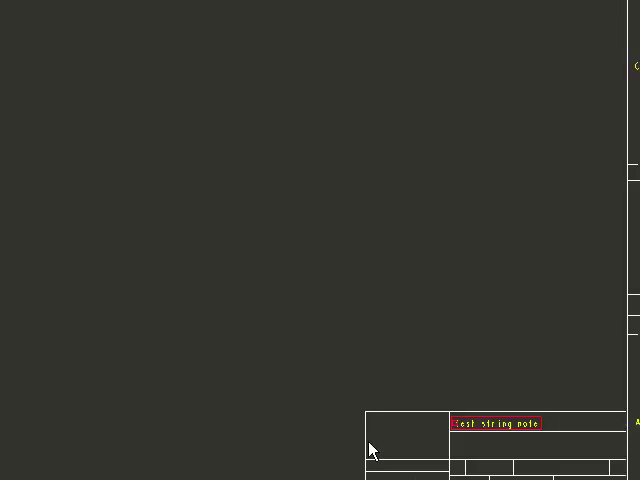